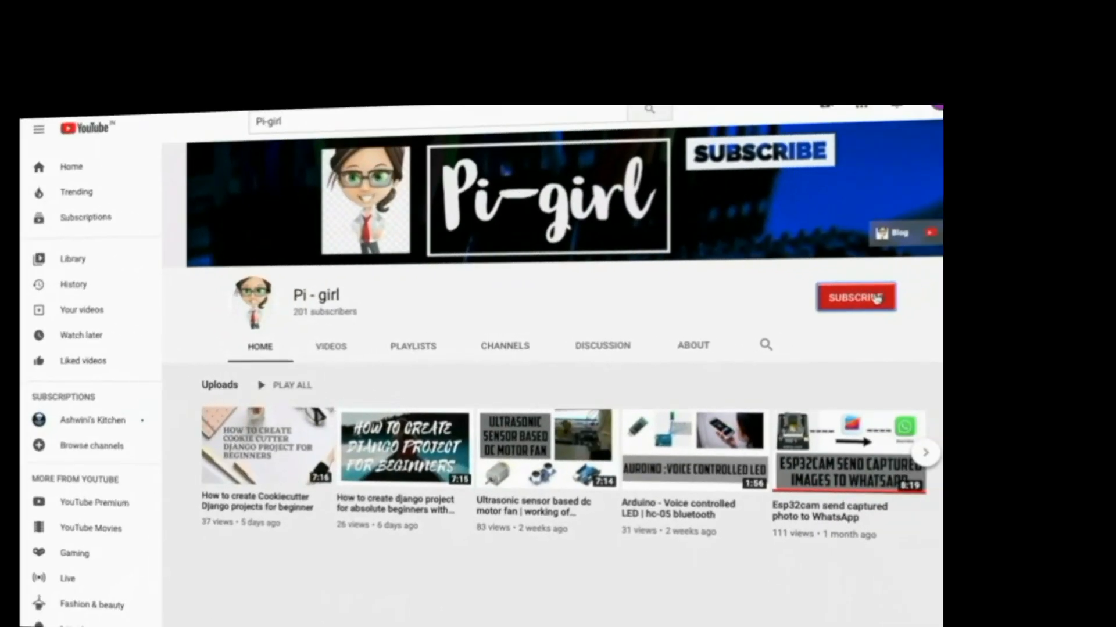
# - Subscribe to the Pi - girl channel from its YouTube channel page
pyautogui.click(855, 297)
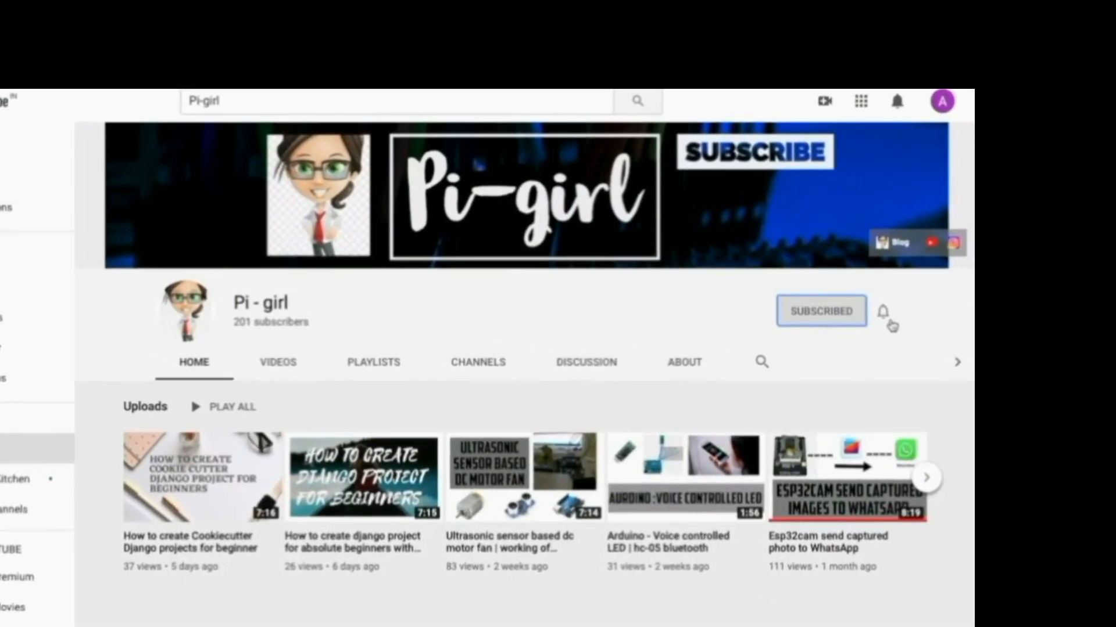
pyautogui.click(883, 311)
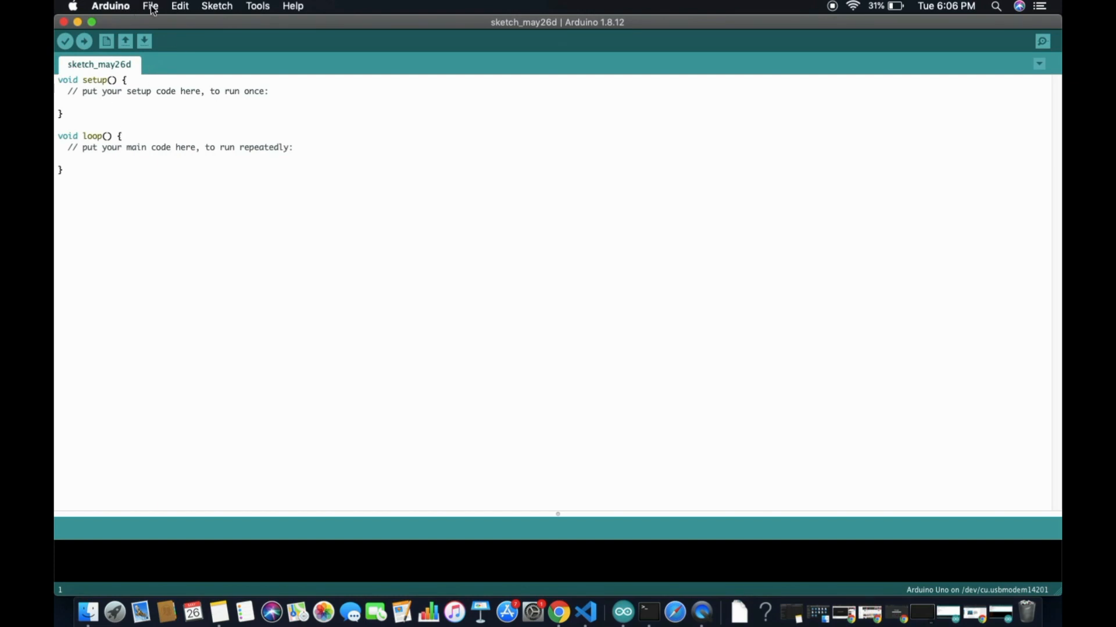
pyautogui.moveTo(266, 6)
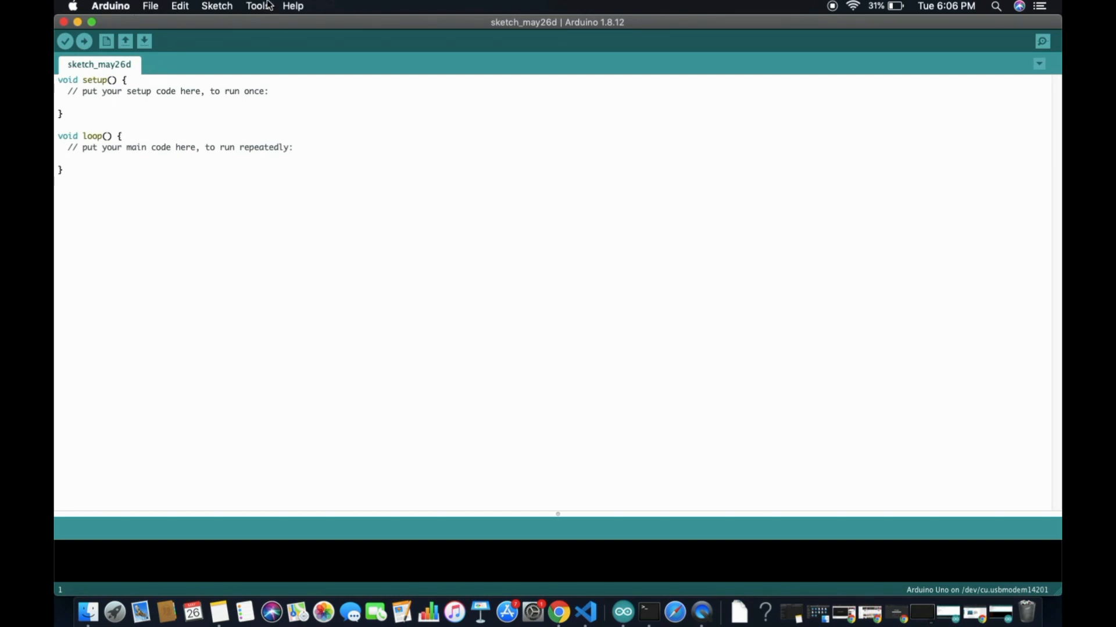
# - Confirm Arduino Uno as the board and keep AVR ISP as the programmer
pyautogui.click(257, 6)
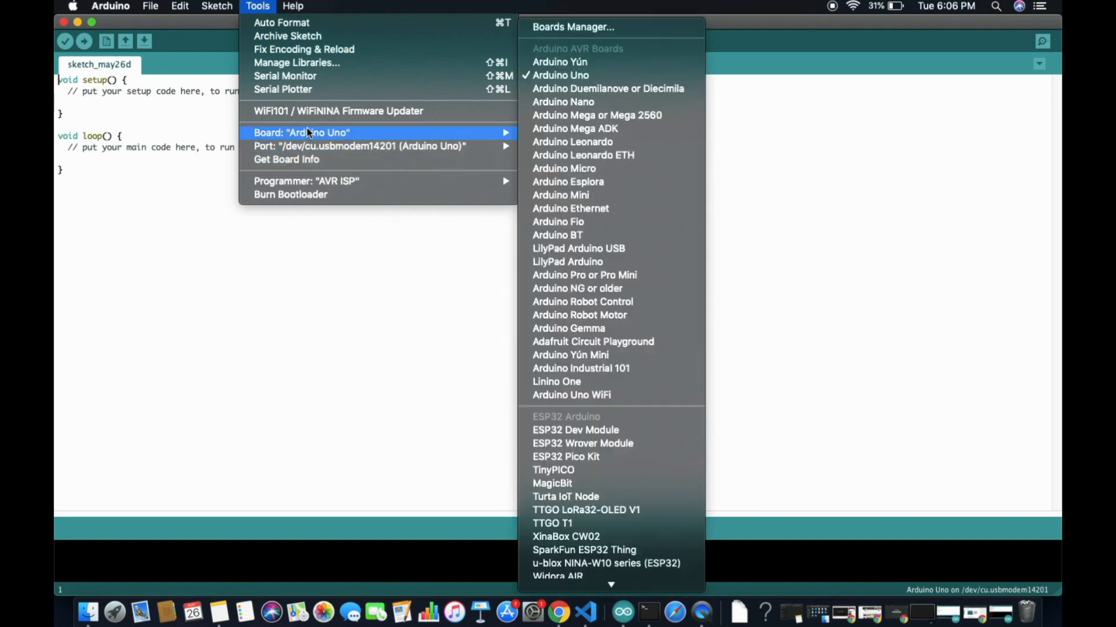
pyautogui.moveTo(607, 88)
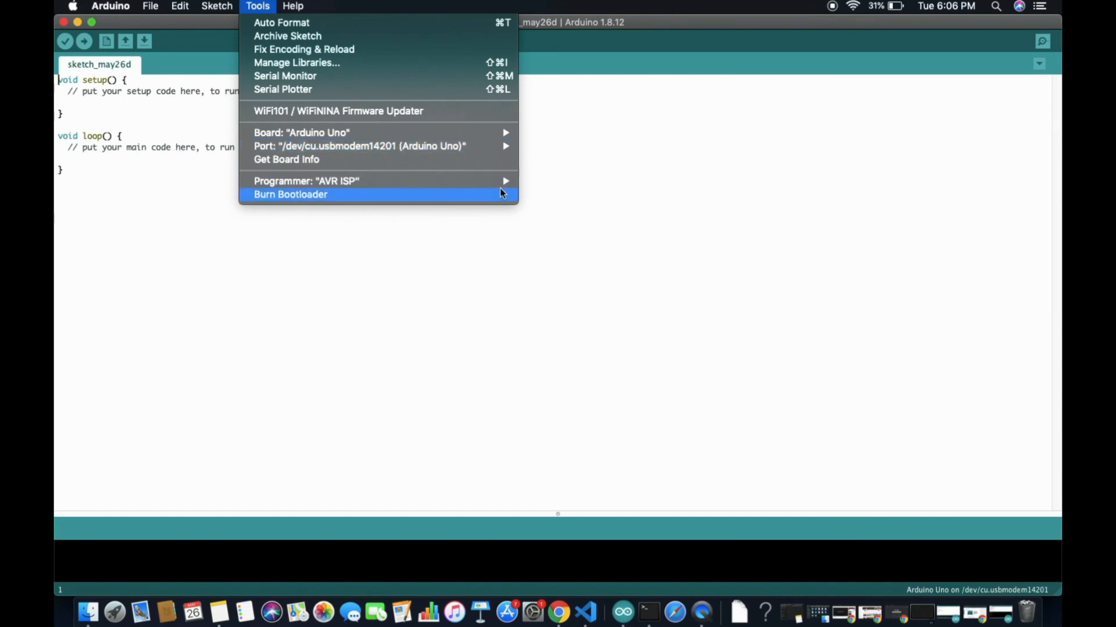
pyautogui.moveTo(306, 181)
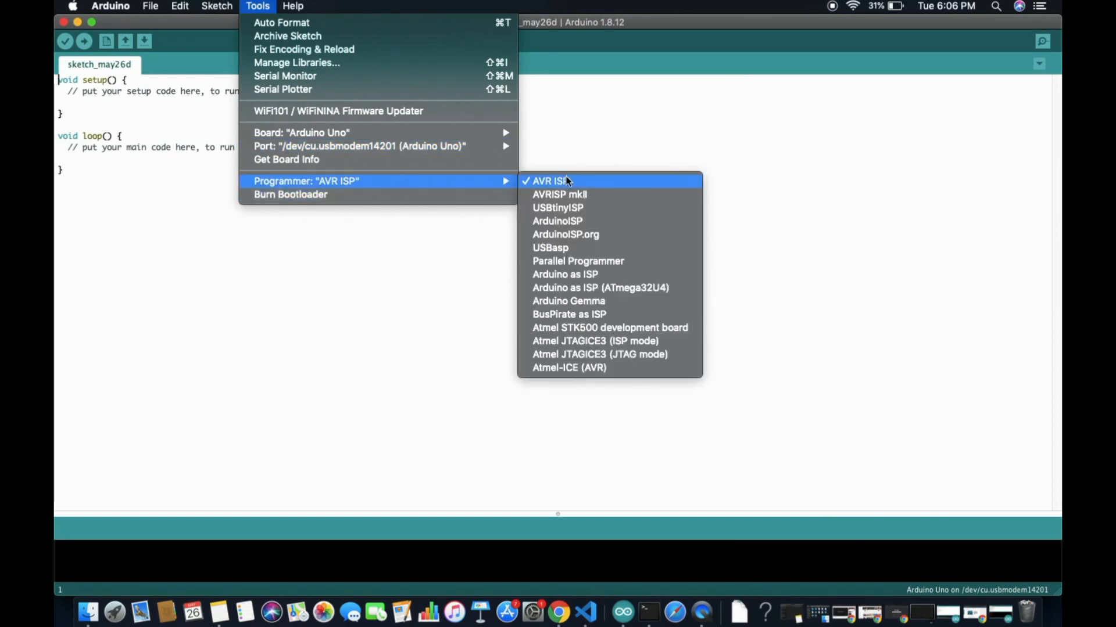
pyautogui.click(548, 180)
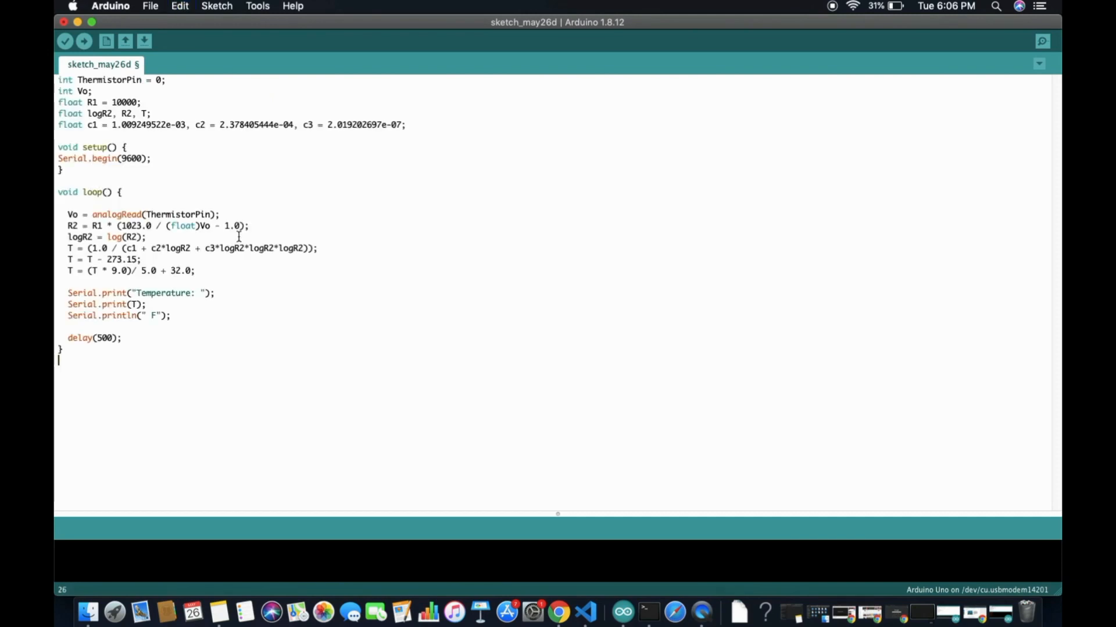
pyautogui.moveTo(228, 298)
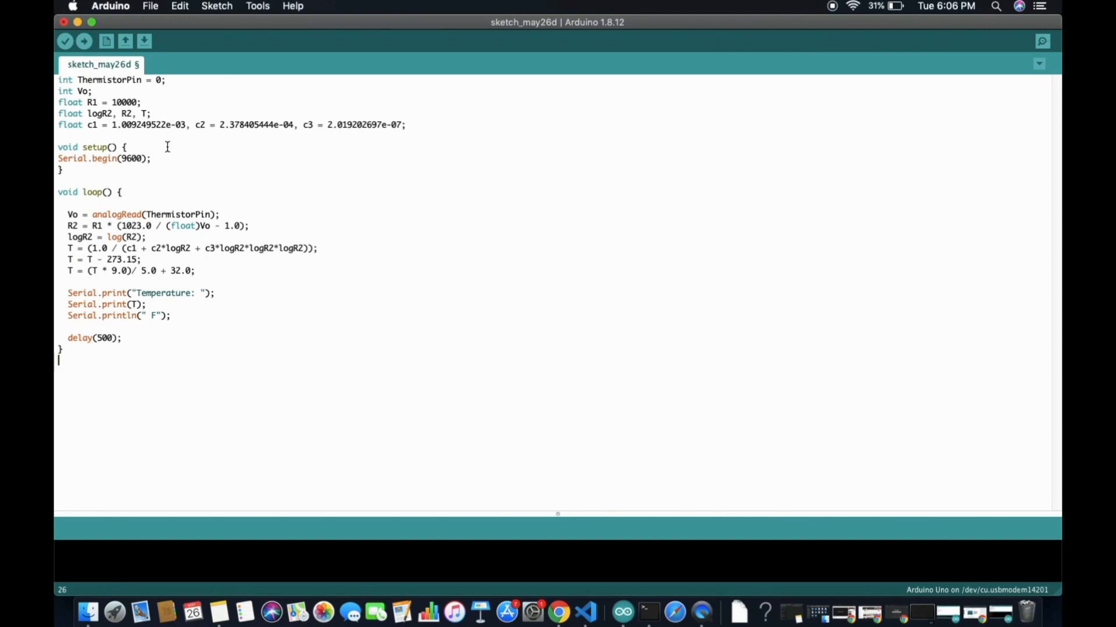
# - Upload the temp2 sketch to the Uno and open the Serial Monitor at 9600 baud
pyautogui.click(65, 41)
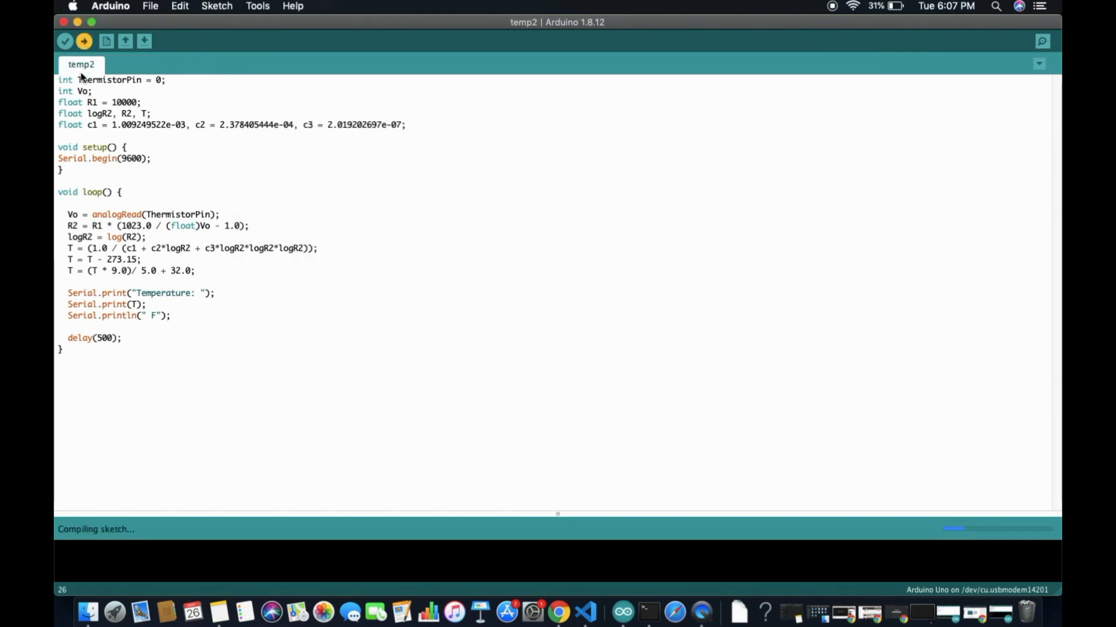
pyautogui.click(83, 40)
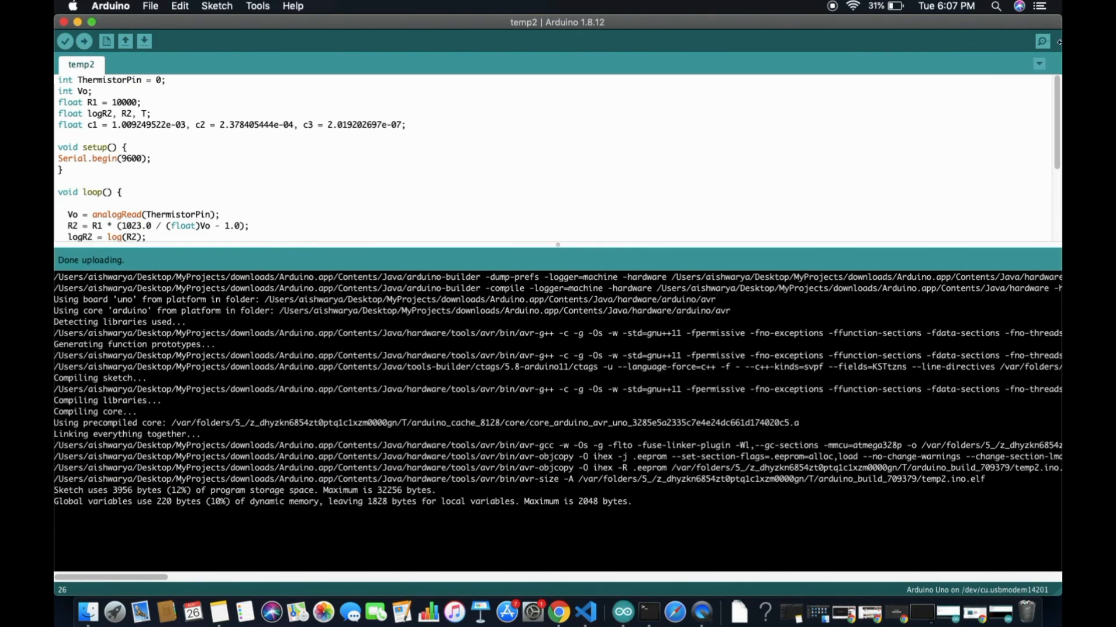
pyautogui.click(1042, 40)
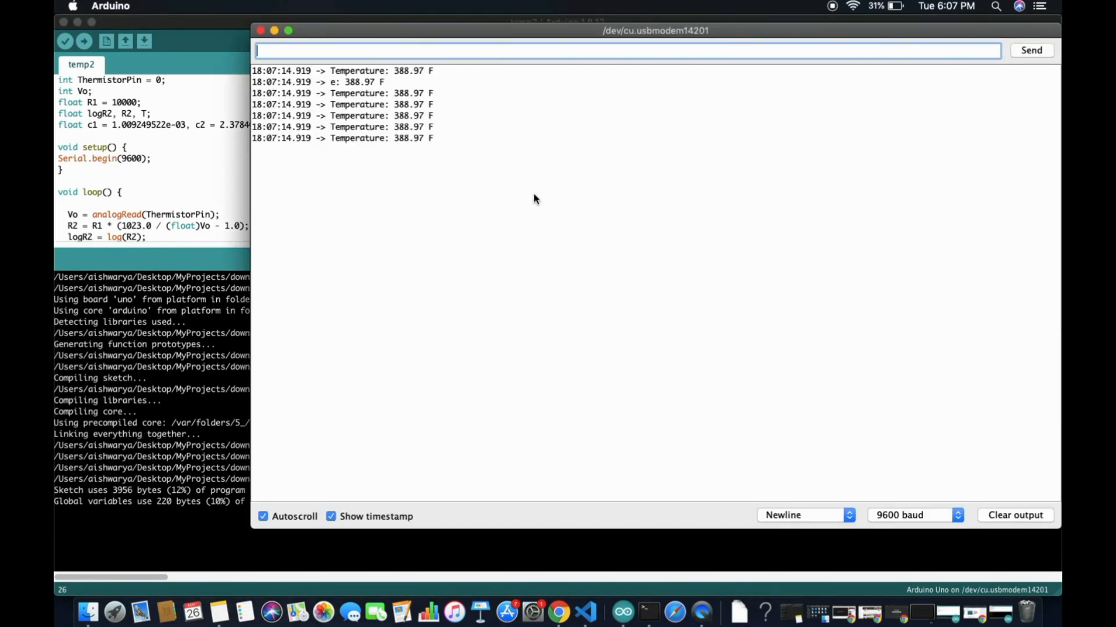